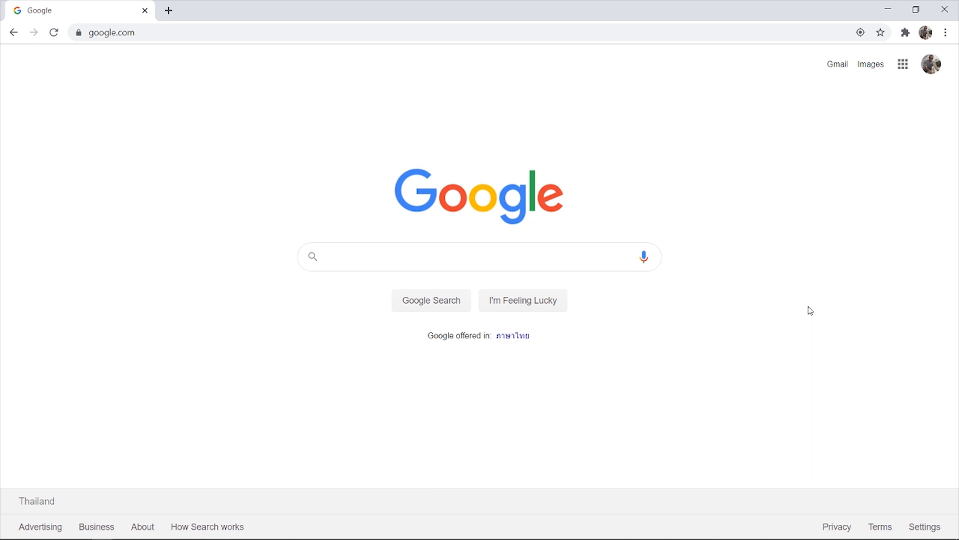
pyautogui.moveTo(799, 201)
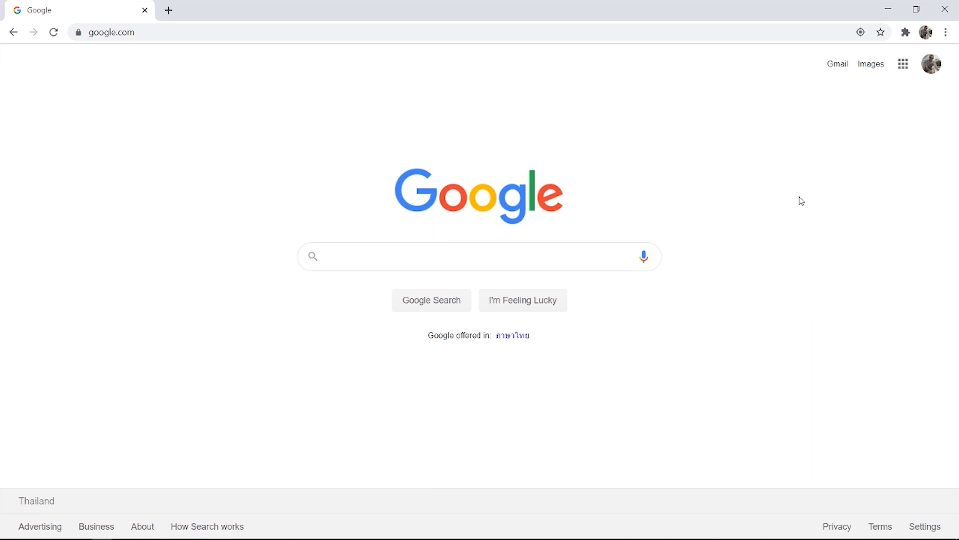
# - Search Google for 'clownfish' using the Clownfish suggestion from the dropdown
pyautogui.click(478, 255)
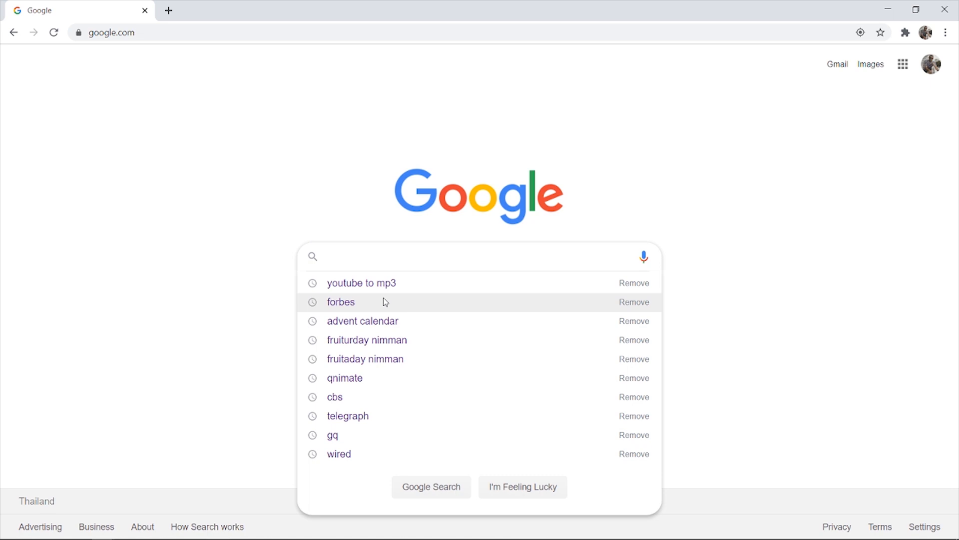
pyautogui.write('clwofn')
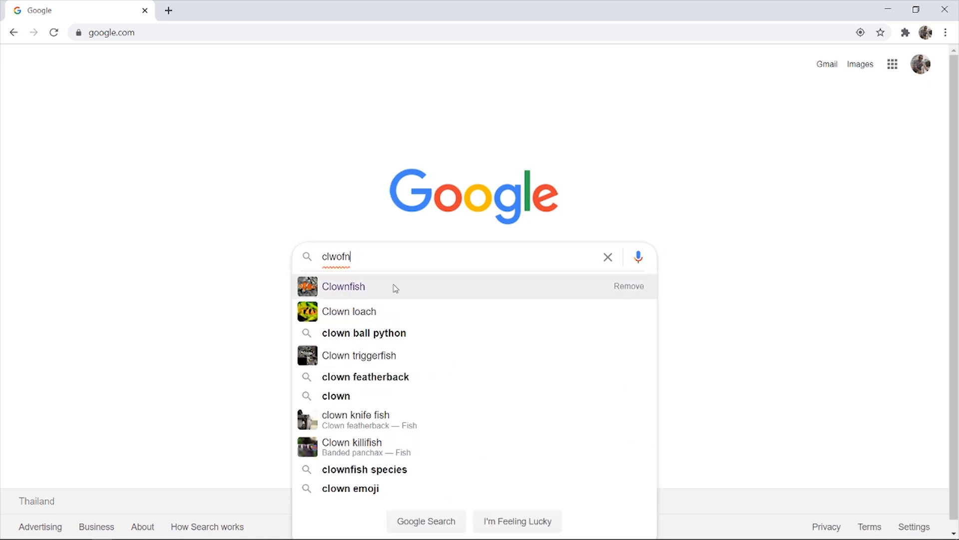
pyautogui.click(344, 286)
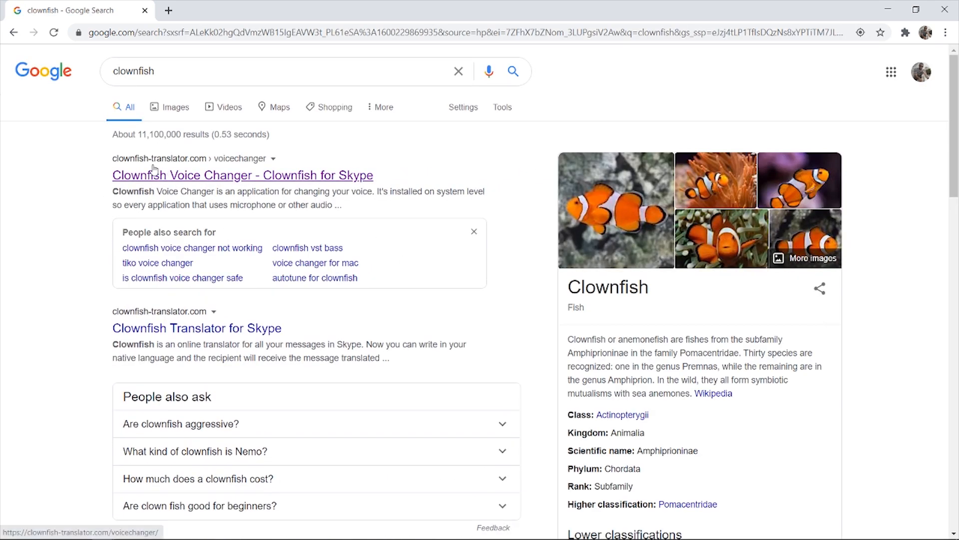
pyautogui.moveTo(169, 162)
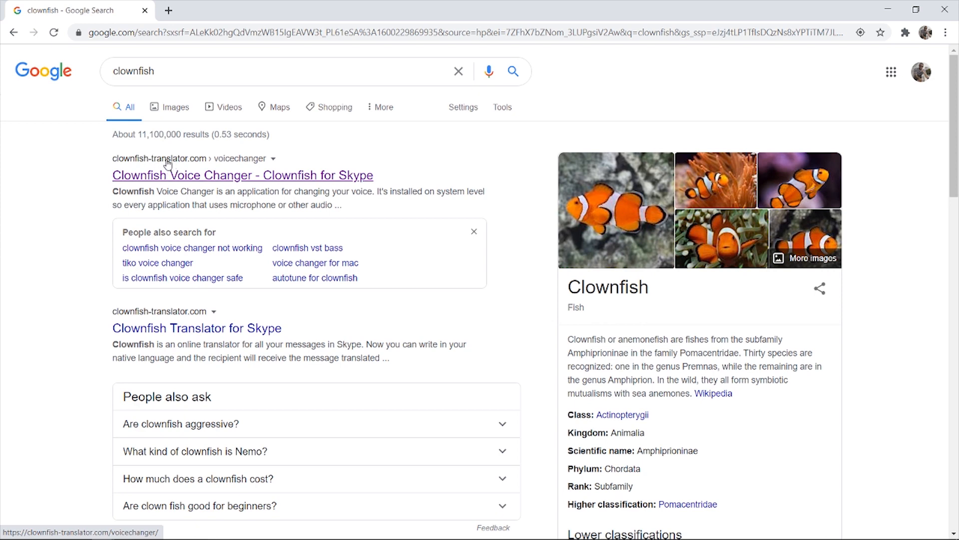
# - Open the 'Clownfish Voice Changer - Clownfish for Skype' result to reach its homepage
pyautogui.click(242, 175)
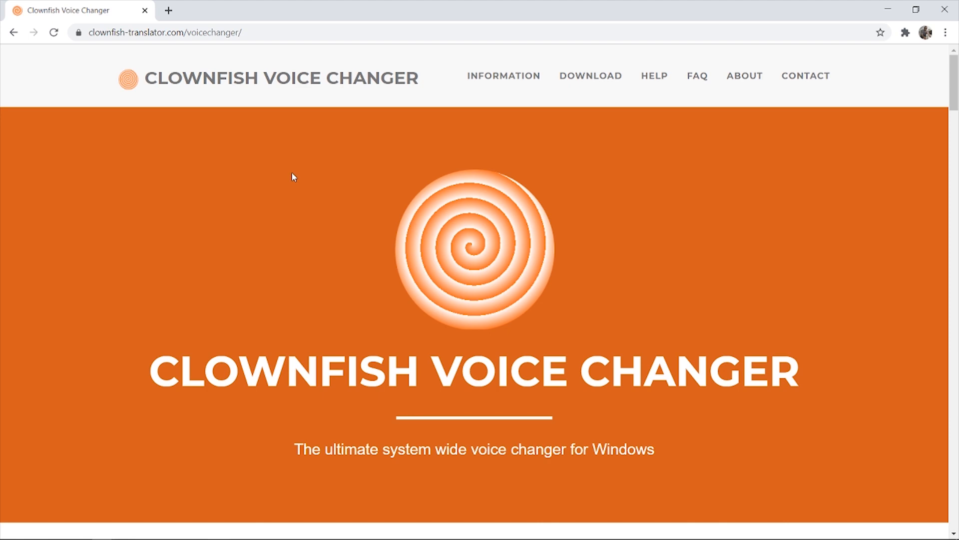
pyautogui.moveTo(292, 453)
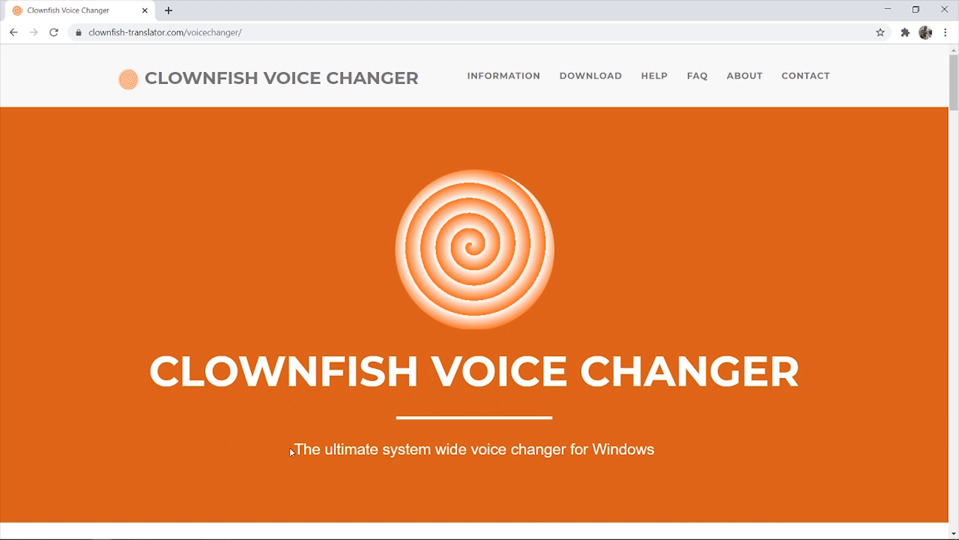
pyautogui.moveTo(589, 459)
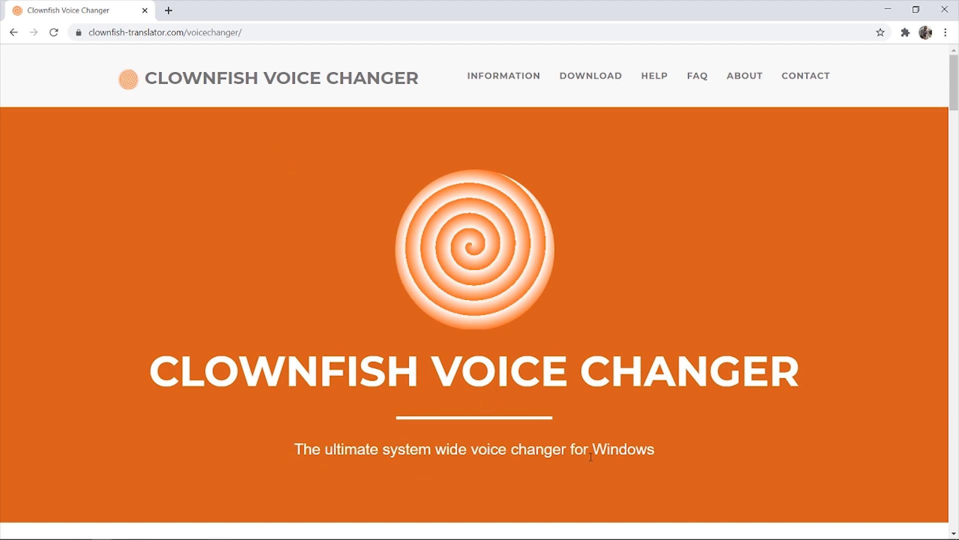
pyautogui.moveTo(634, 309)
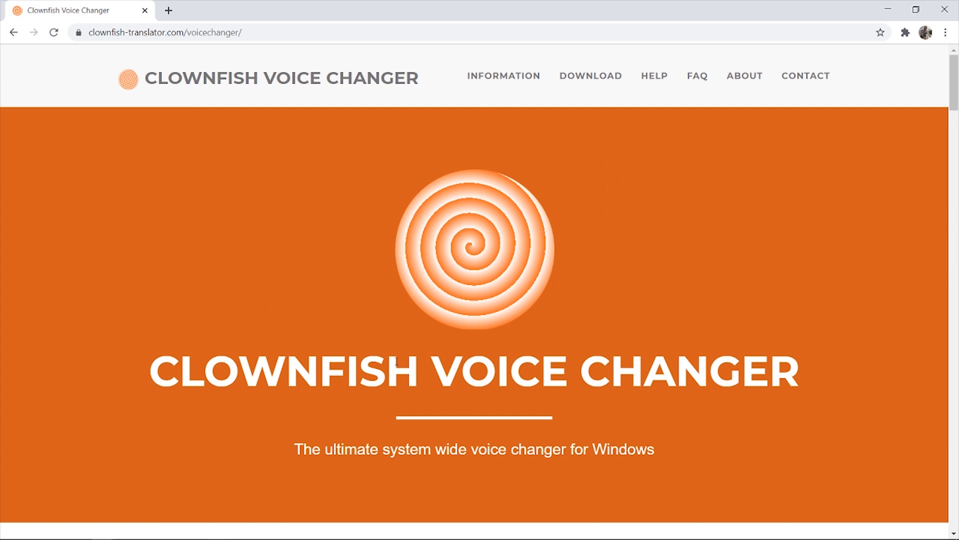
pyautogui.moveTo(639, 32)
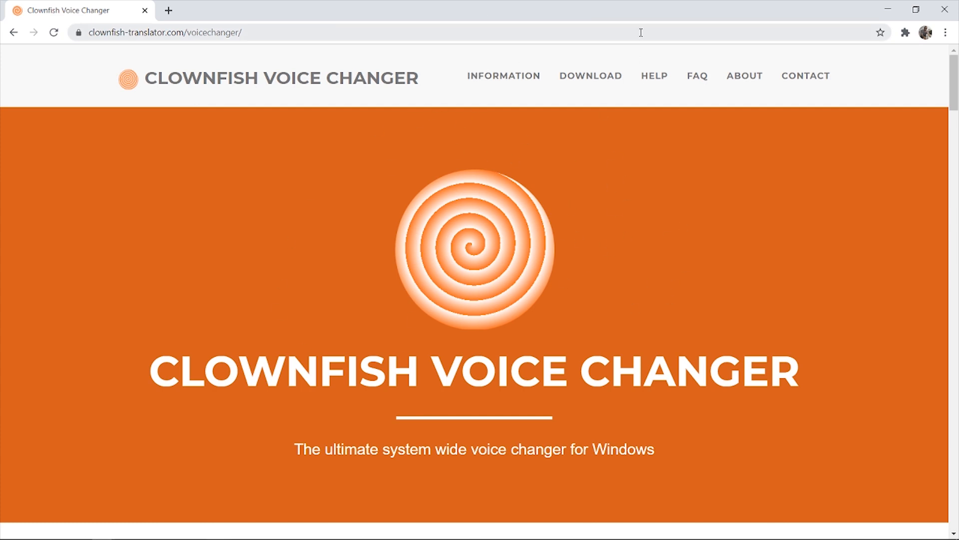
# - Download the 64-bit Clownfish 1.32 installer from the Download page and launch it
pyautogui.click(591, 76)
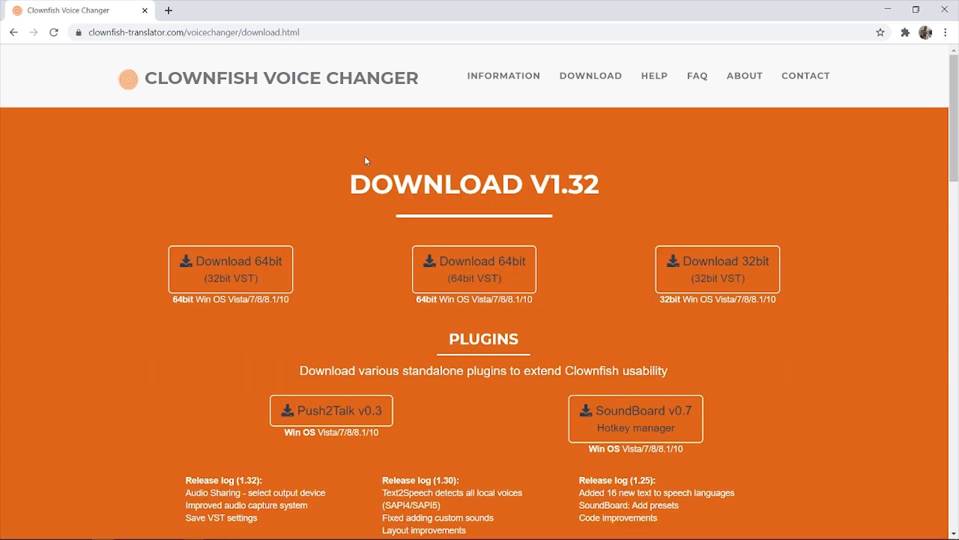
pyautogui.moveTo(144, 198)
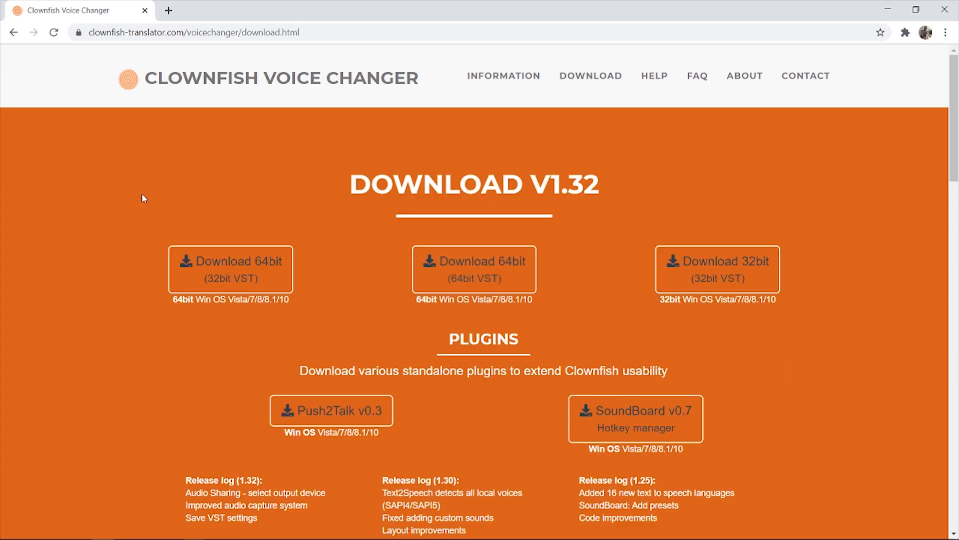
pyautogui.moveTo(619, 294)
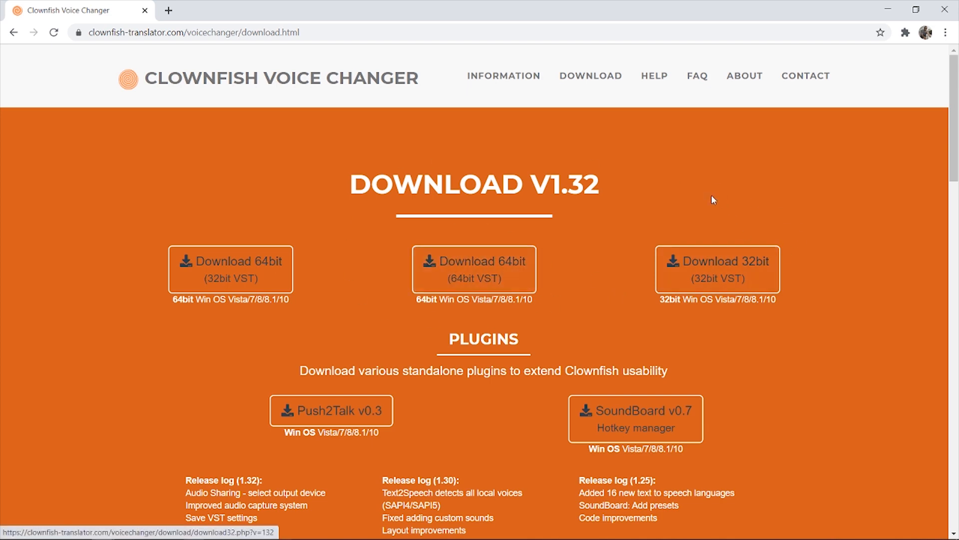
pyautogui.moveTo(738, 279)
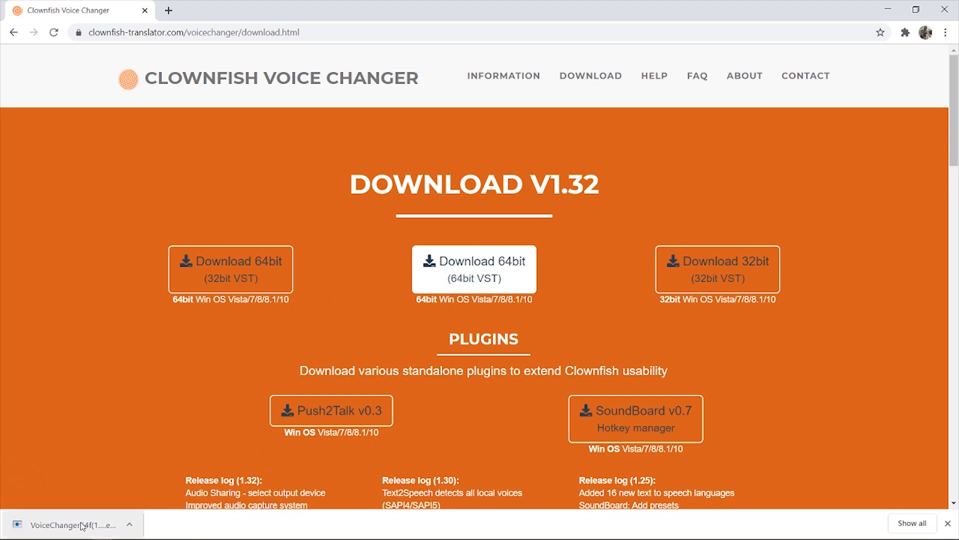
pyautogui.click(68, 521)
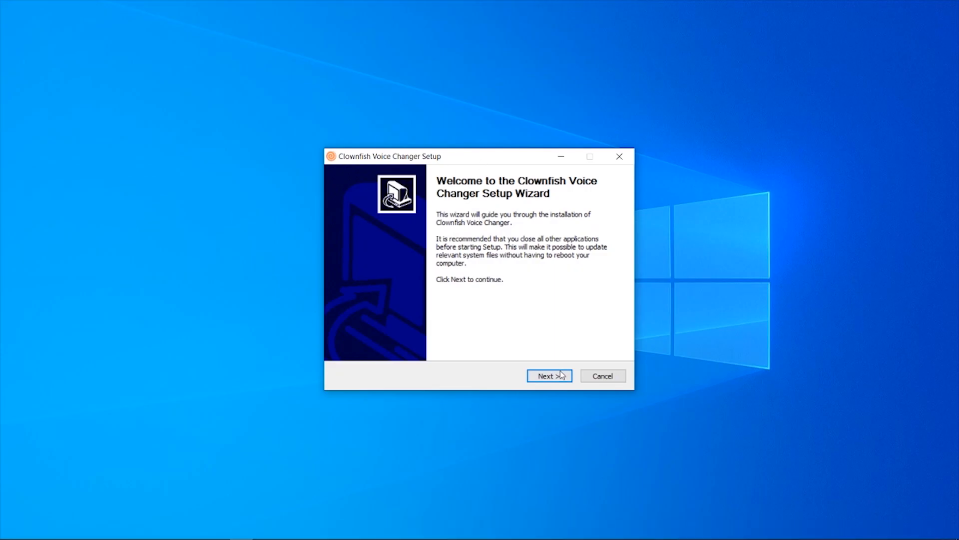
# - Install Clownfish Voice Changer with default components and finish the setup wizard
pyautogui.click(550, 374)
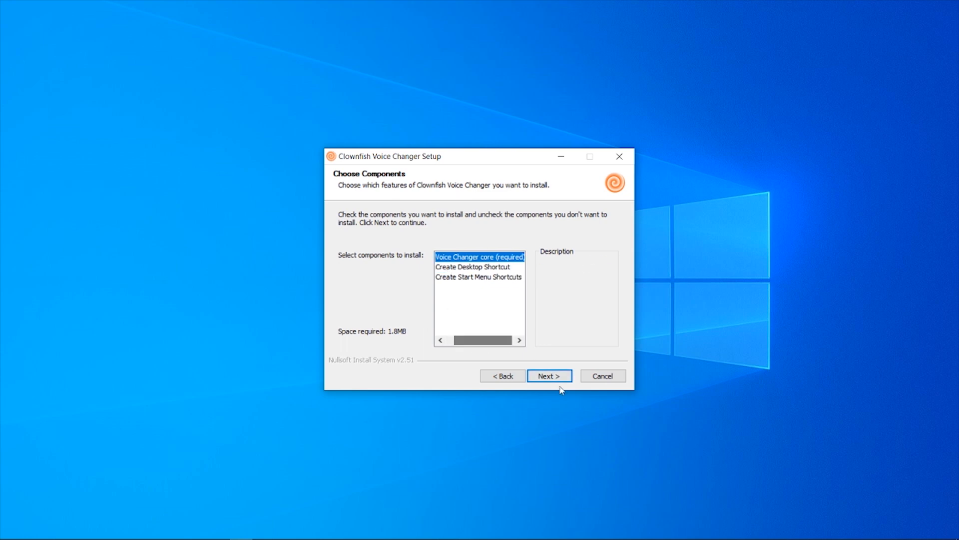
pyautogui.click(550, 375)
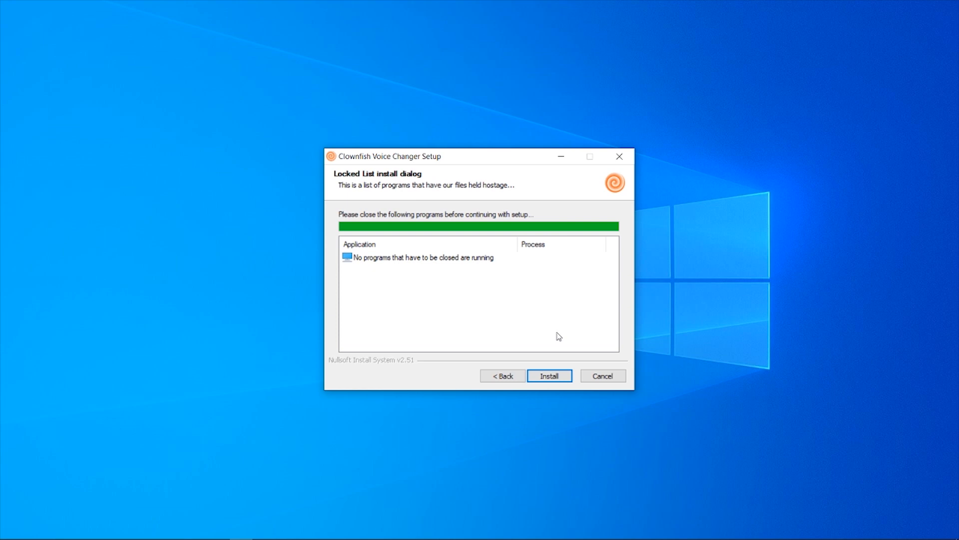
pyautogui.click(549, 375)
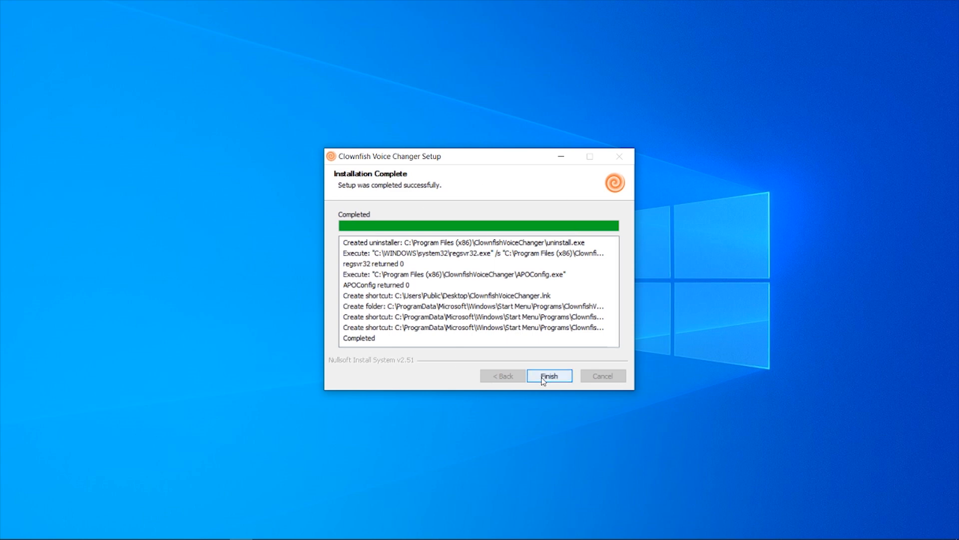
pyautogui.click(550, 375)
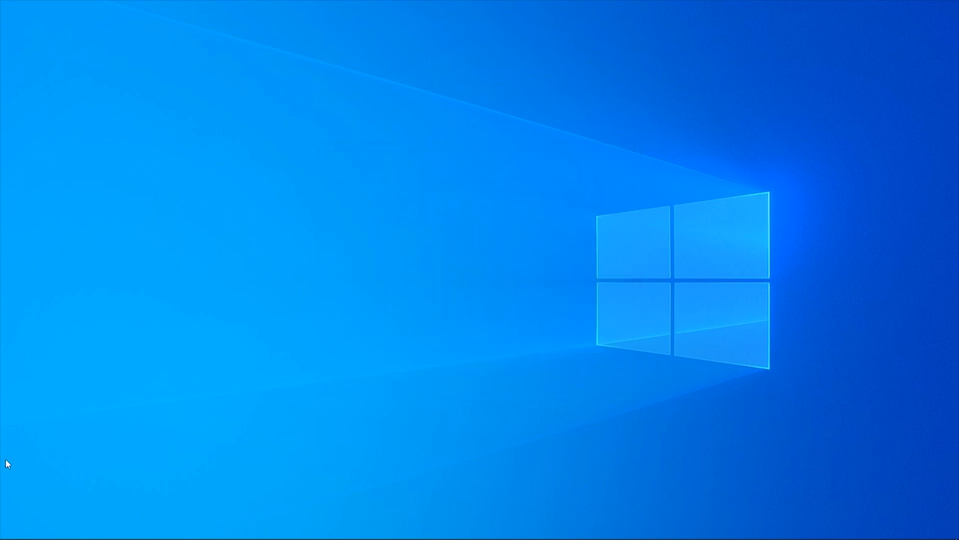
# - Start Clownfish from the Start menu and reveal its icon among hidden tray apps
pyautogui.click(8, 528)
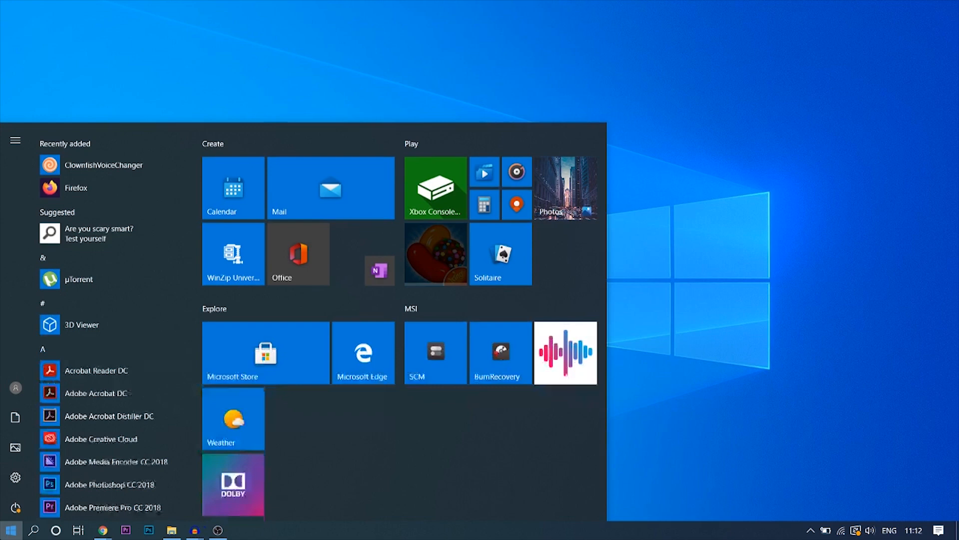
pyautogui.write('clo')
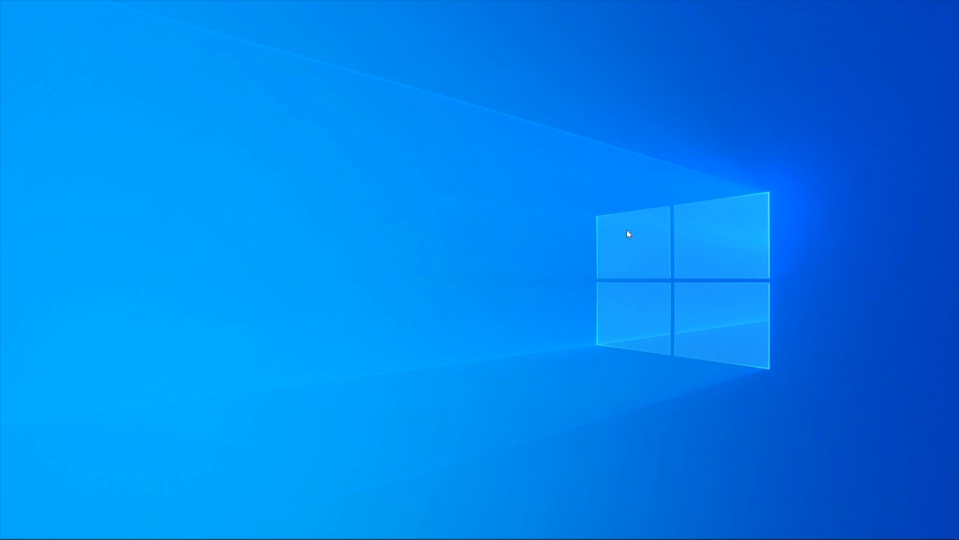
pyautogui.moveTo(727, 470)
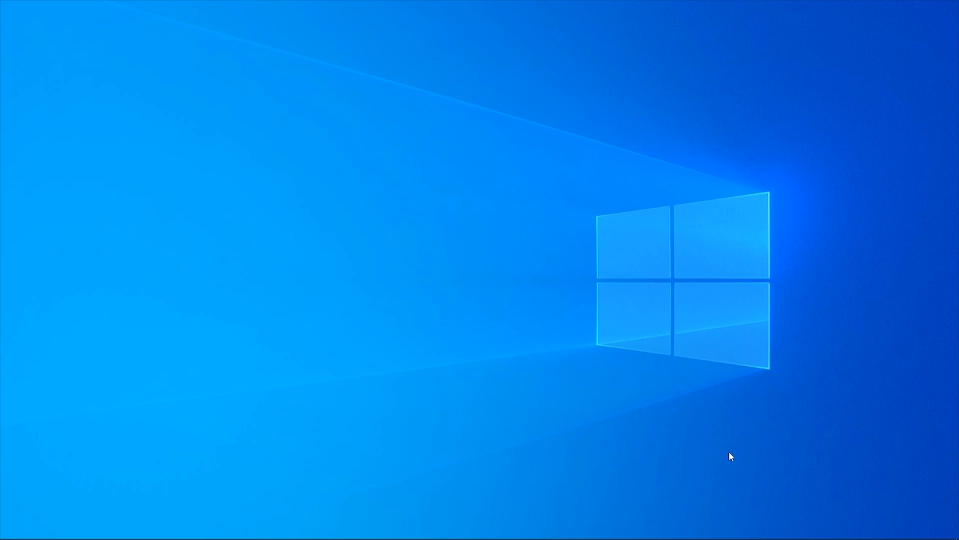
pyautogui.click(809, 527)
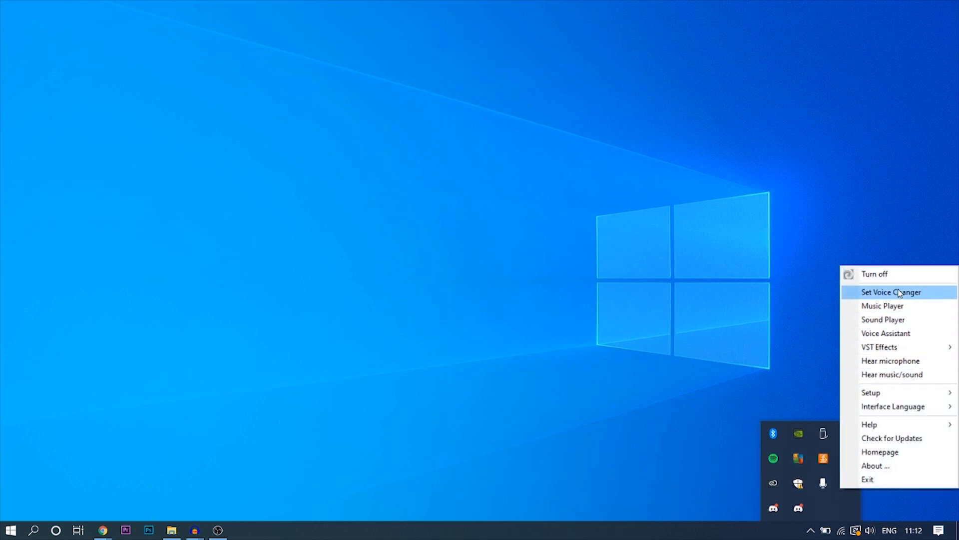
# - In Set Voice Changer, try the Radio and Baby pitch effects, then clear the effect
pyautogui.click(892, 292)
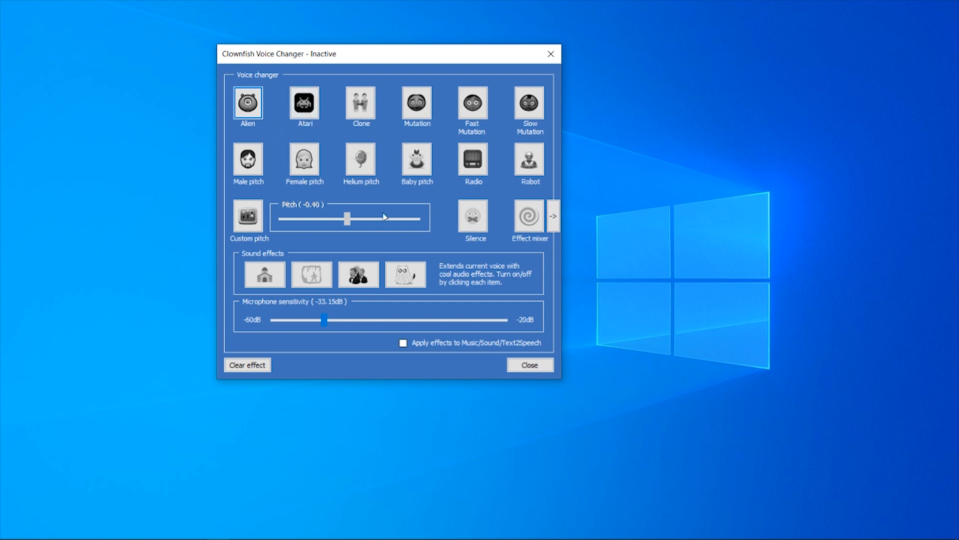
pyautogui.moveTo(344, 127)
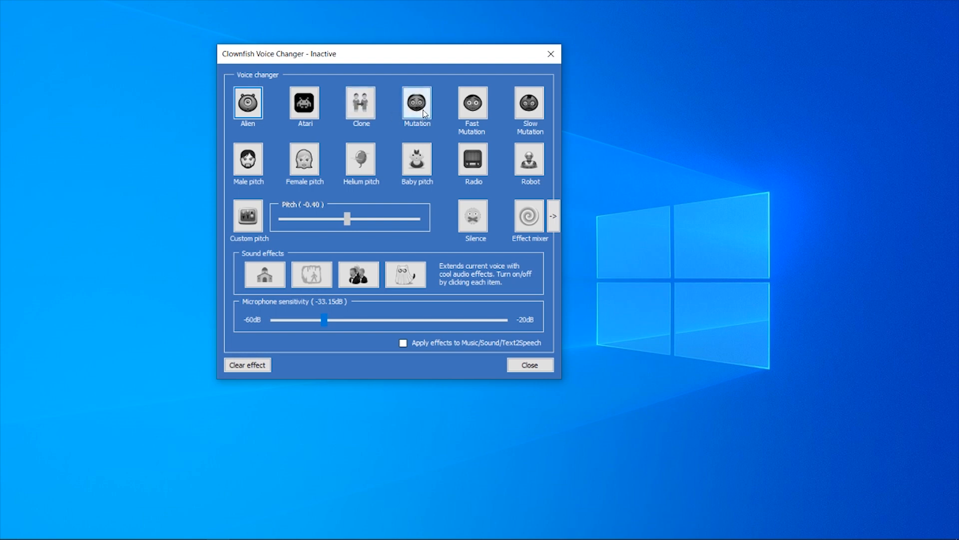
pyautogui.click(474, 160)
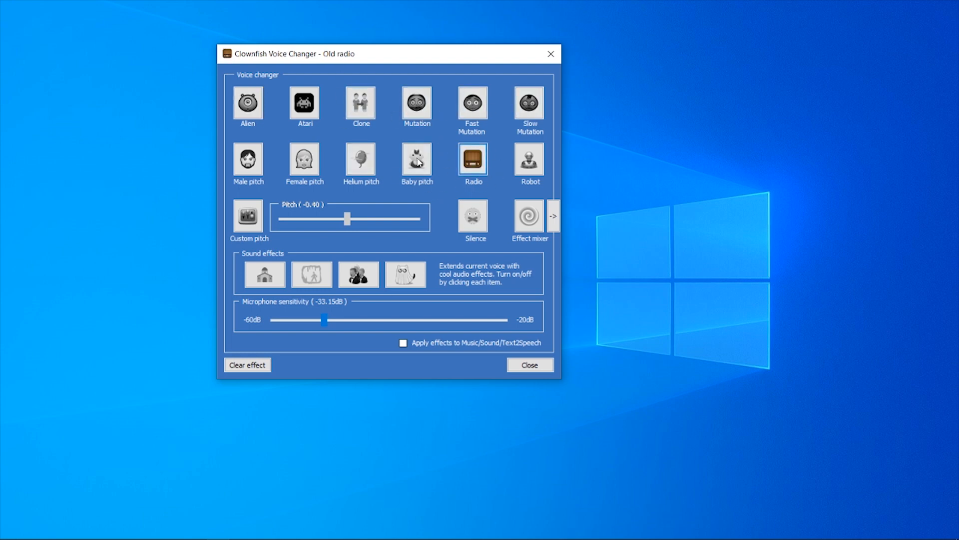
pyautogui.click(417, 159)
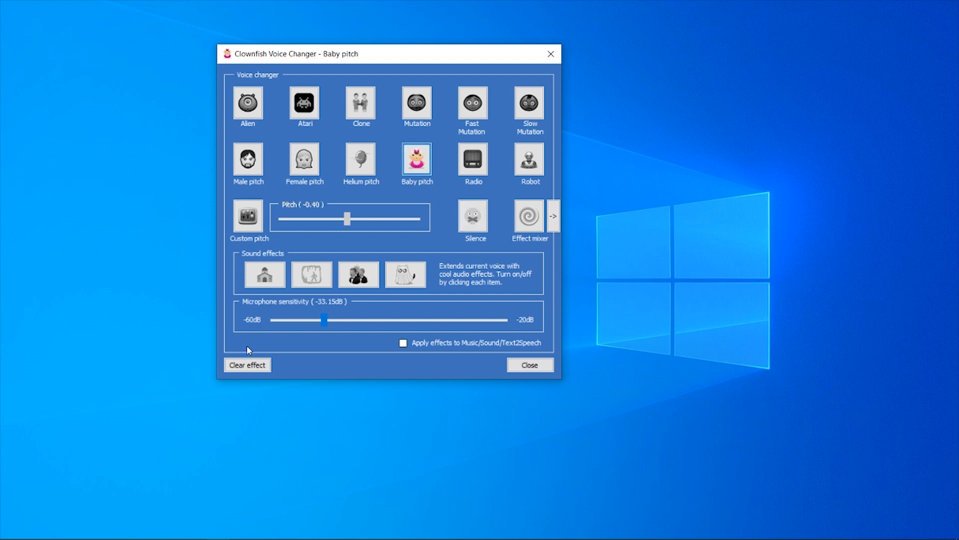
pyautogui.moveTo(238, 380)
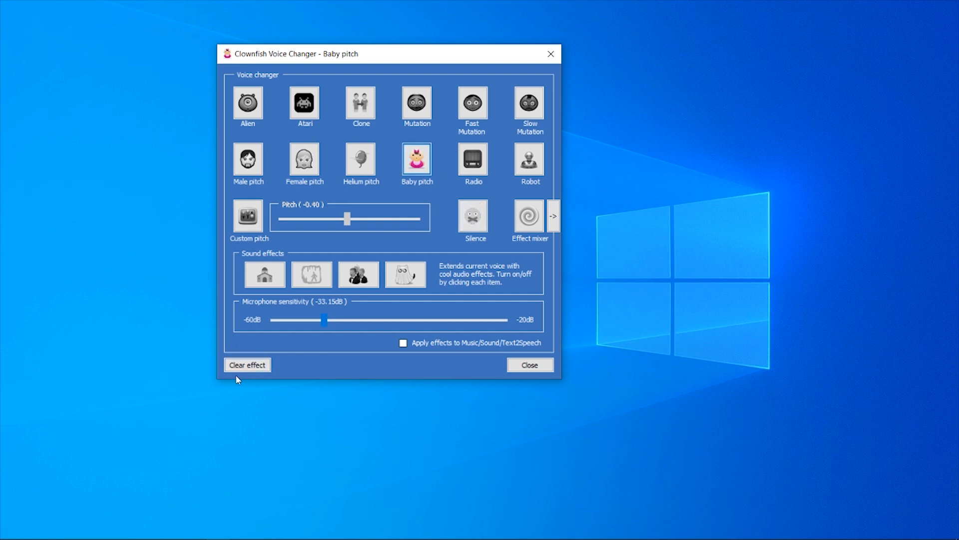
pyautogui.click(247, 365)
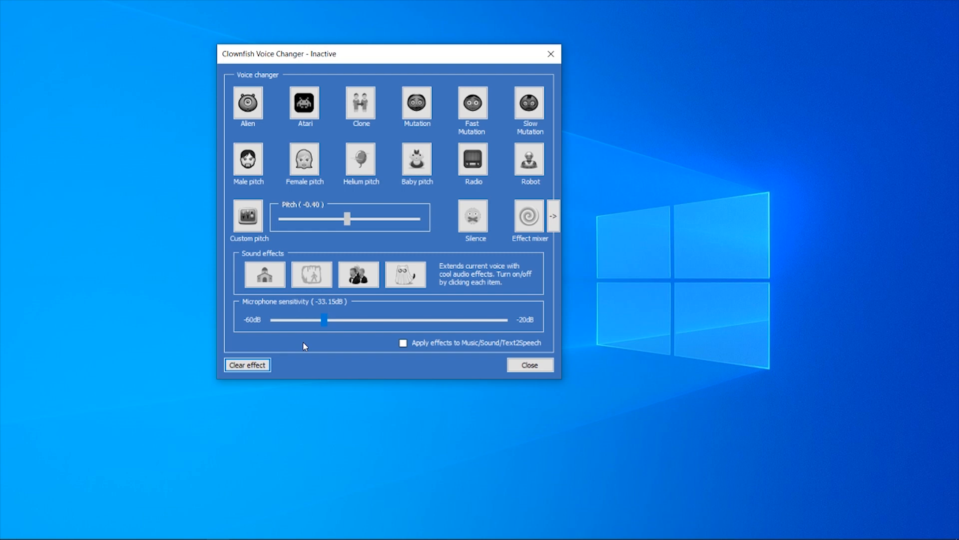
pyautogui.click(552, 216)
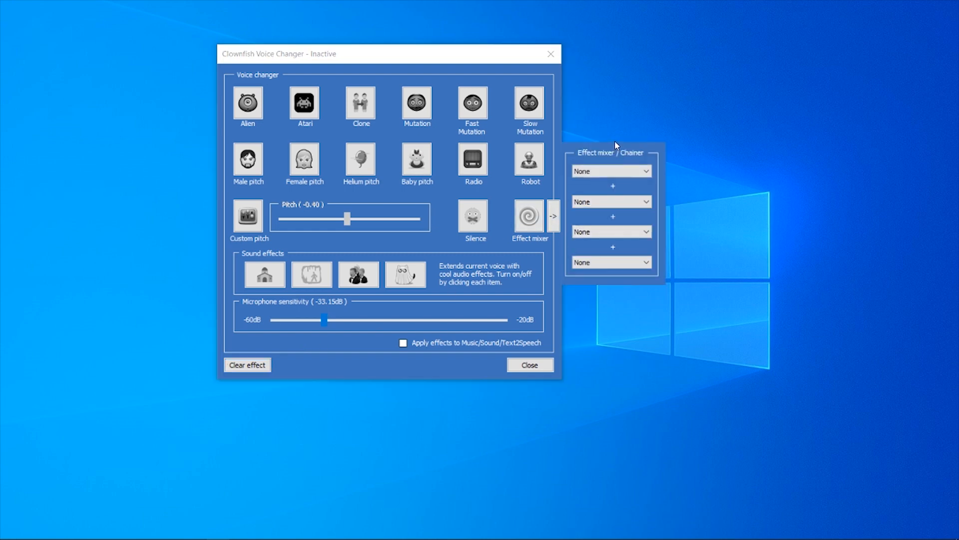
pyautogui.moveTo(200, 198)
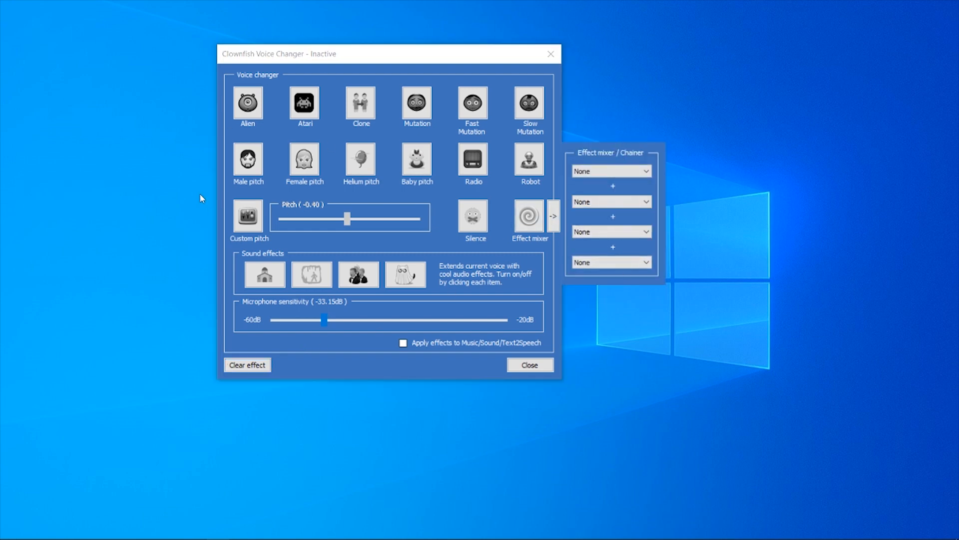
pyautogui.moveTo(562, 214)
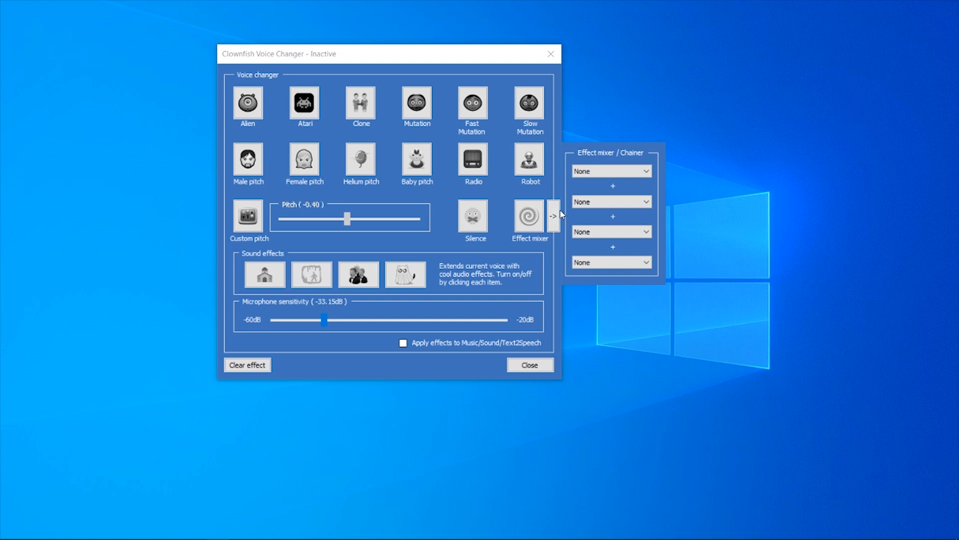
pyautogui.click(553, 215)
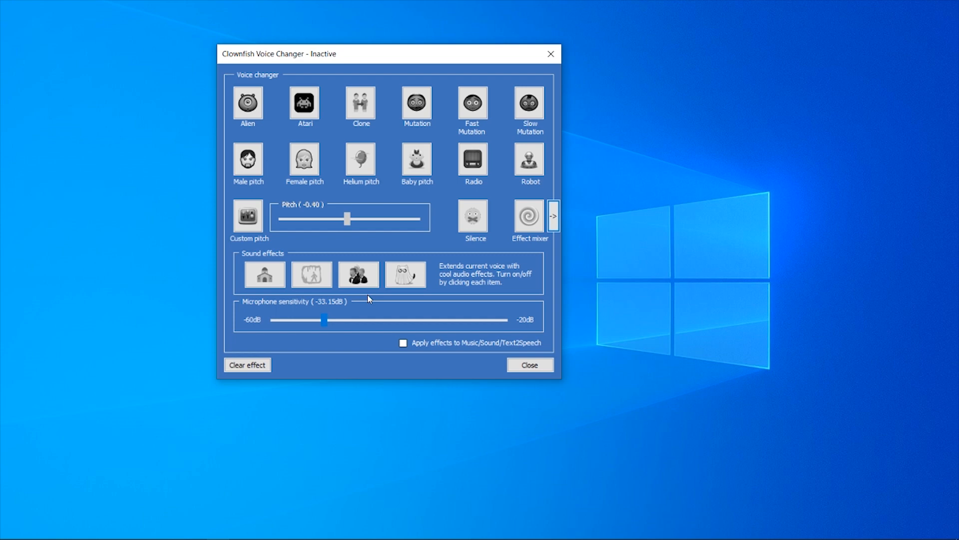
pyautogui.moveTo(472, 80)
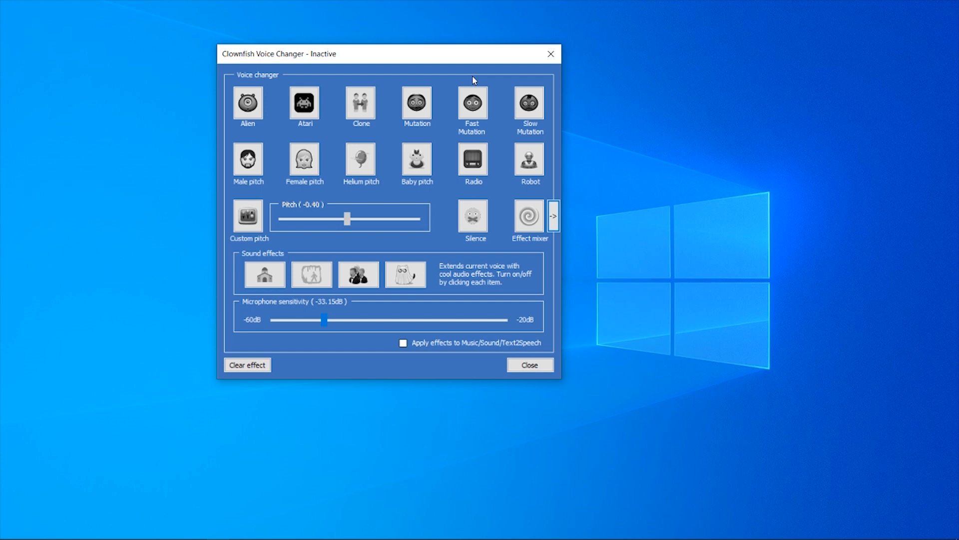
pyautogui.moveTo(42, 496)
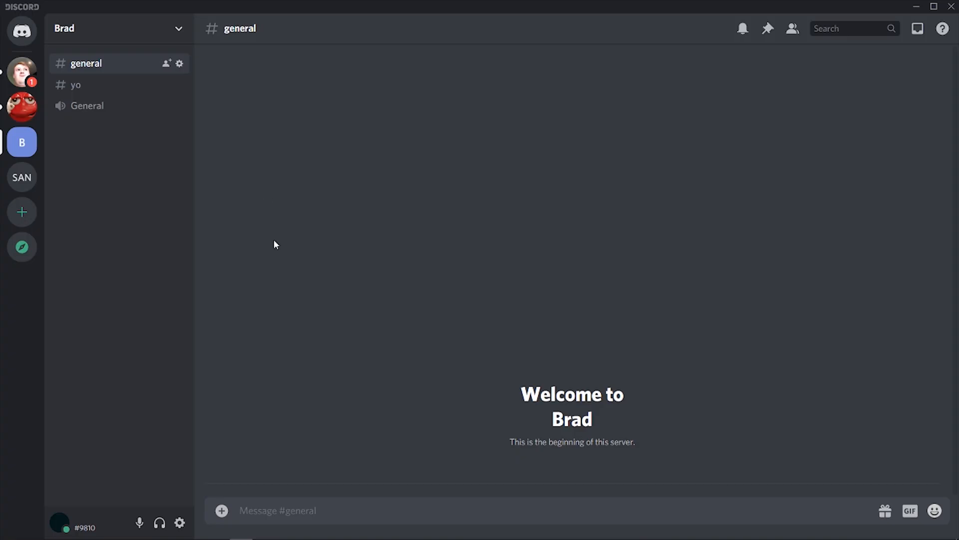
pyautogui.moveTo(180, 524)
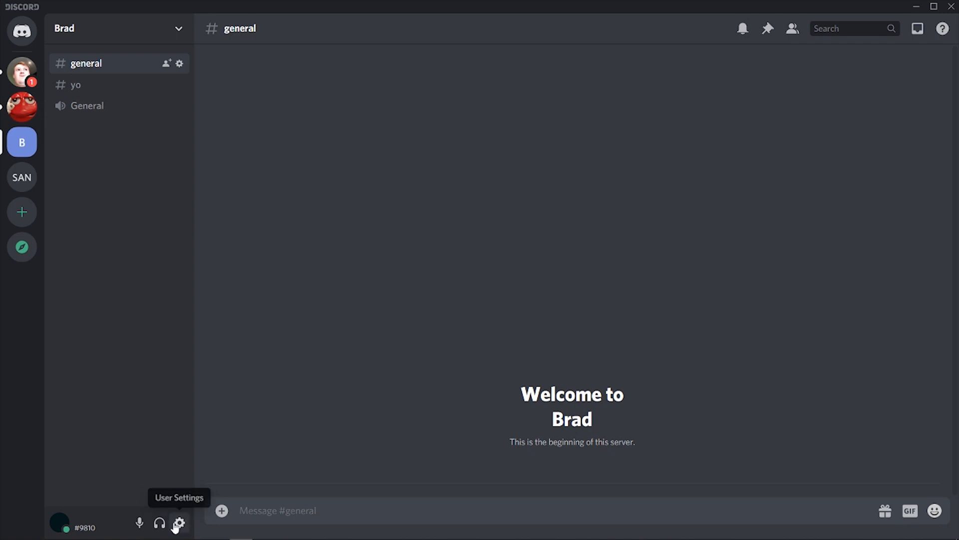
# - Go to Discord's User Settings and its Voice & Video page
pyautogui.click(181, 524)
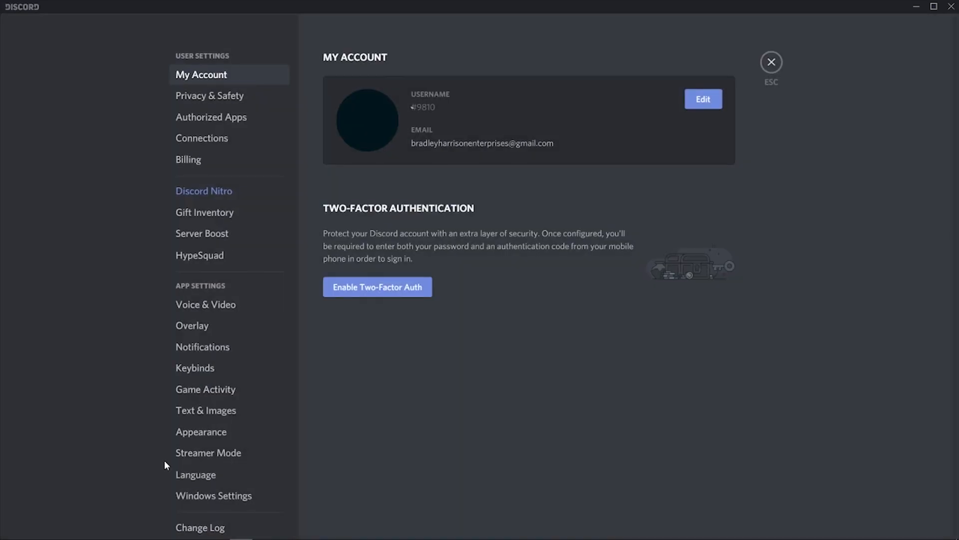
pyautogui.moveTo(196, 334)
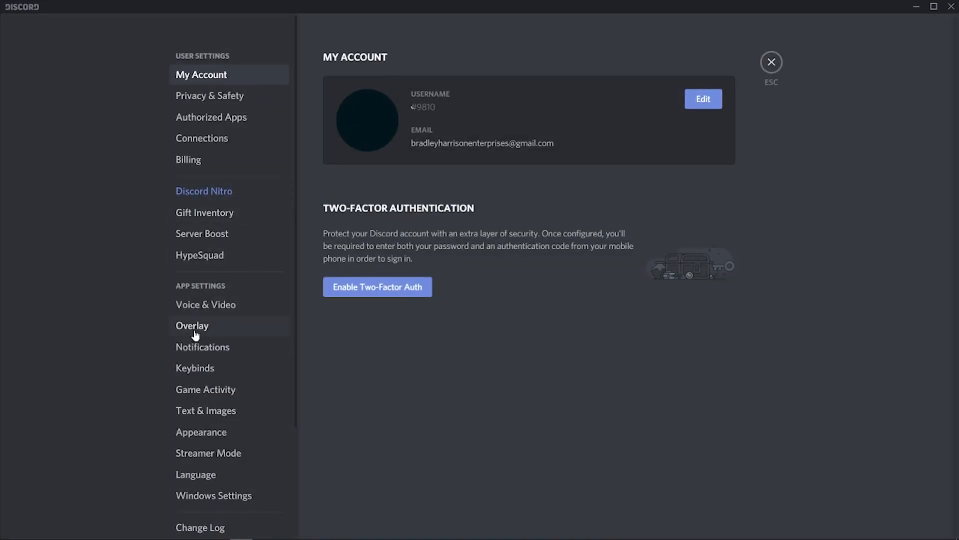
pyautogui.click(206, 304)
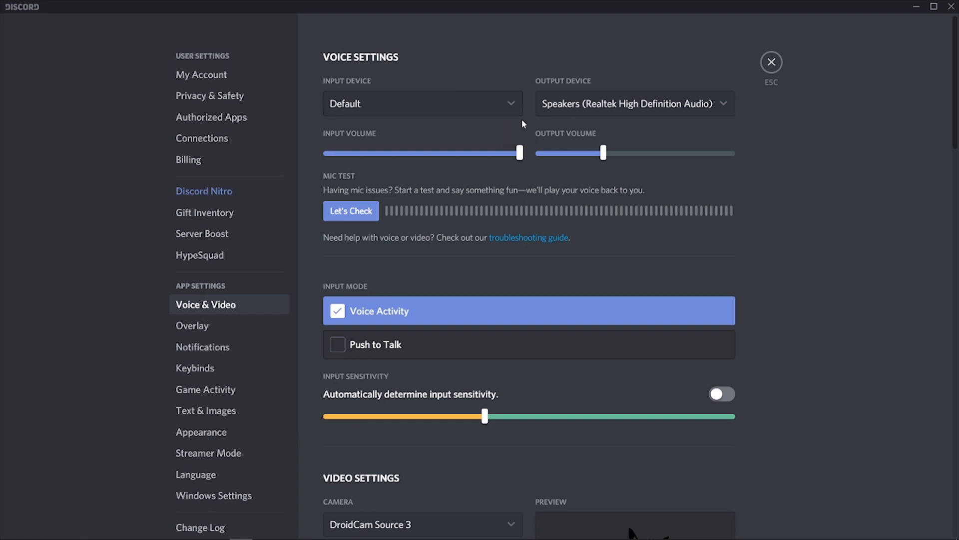
# - Set Microphone (3- RODE NT-USB) as input device and run Let's Check mic test with a voice effect
pyautogui.click(424, 103)
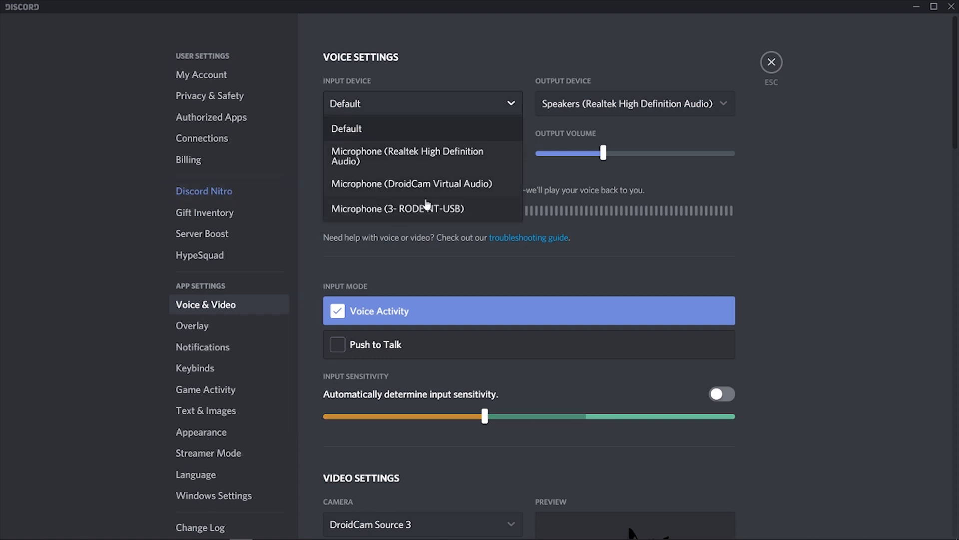
pyautogui.click(396, 207)
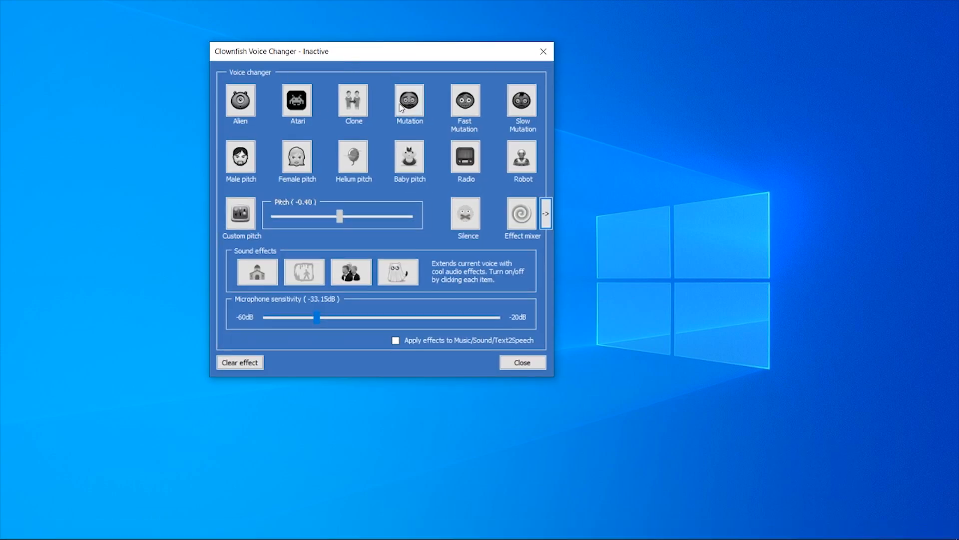
pyautogui.click(522, 159)
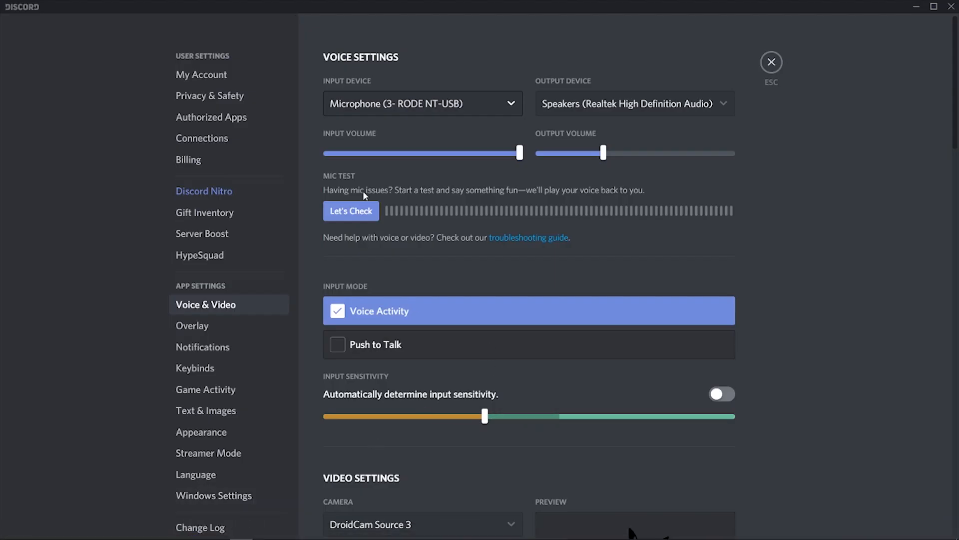
pyautogui.click(351, 210)
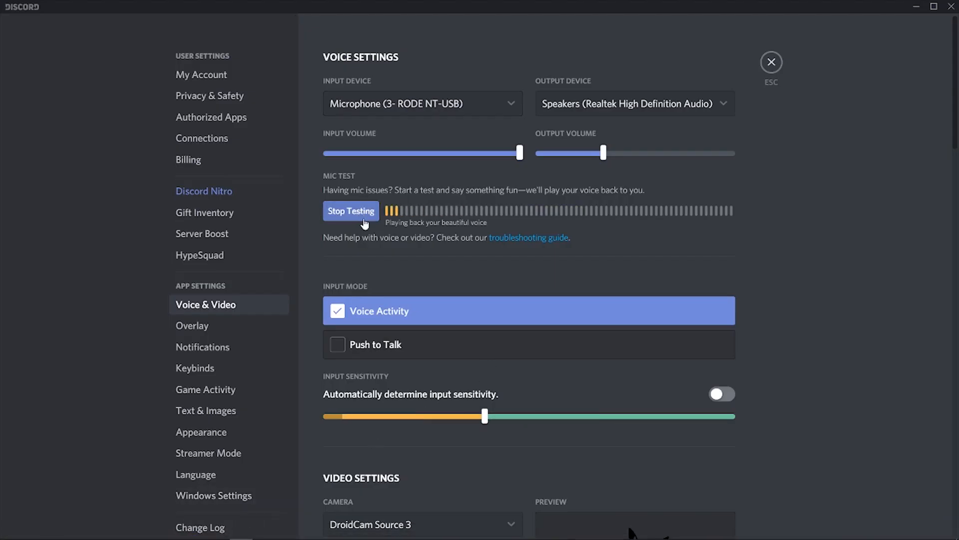